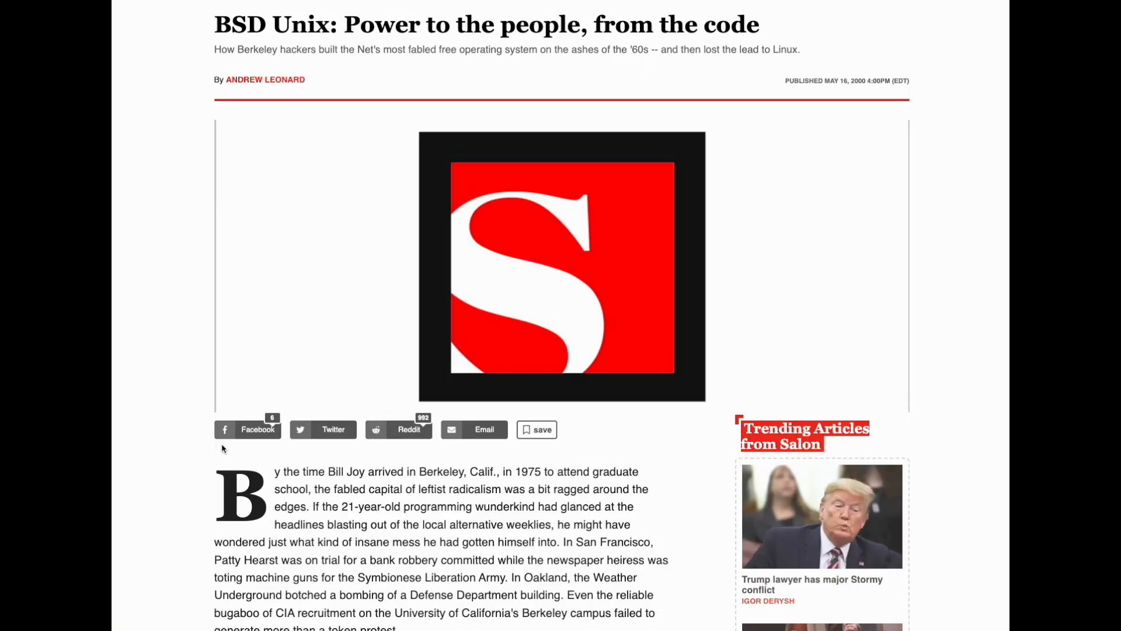
# Scroll through the FOSSMint 'FreeBSD over Linux' article, then move on to the boot process article
pyautogui.scroll(-3)
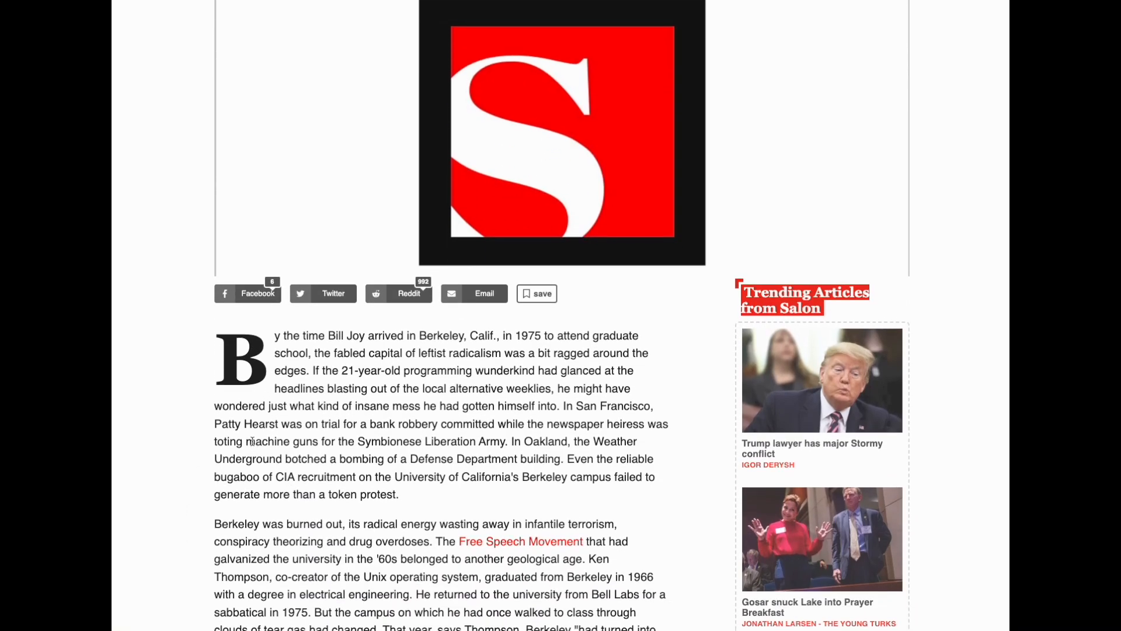
pyautogui.scroll(-3)
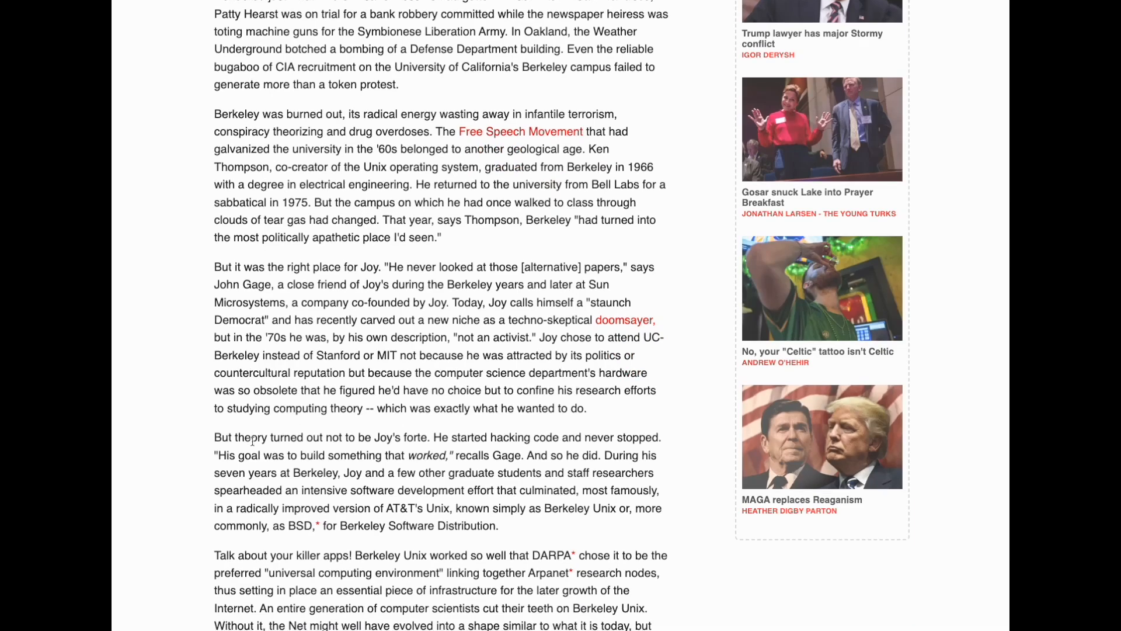
pyautogui.scroll(-3)
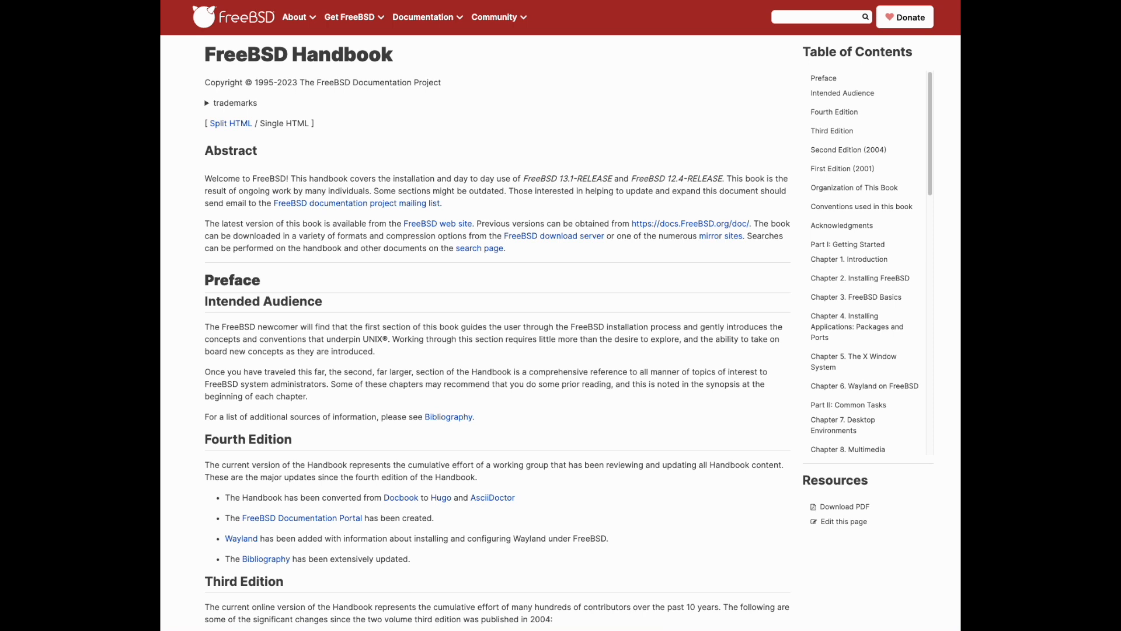
pyautogui.moveTo(931, 122)
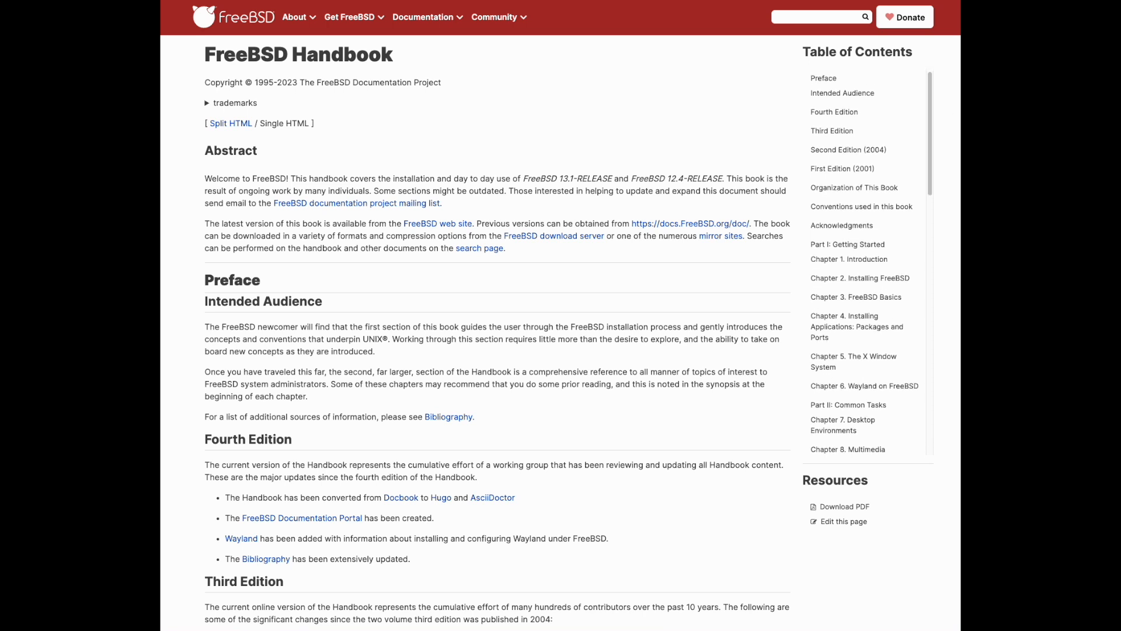
pyautogui.scroll(-3)
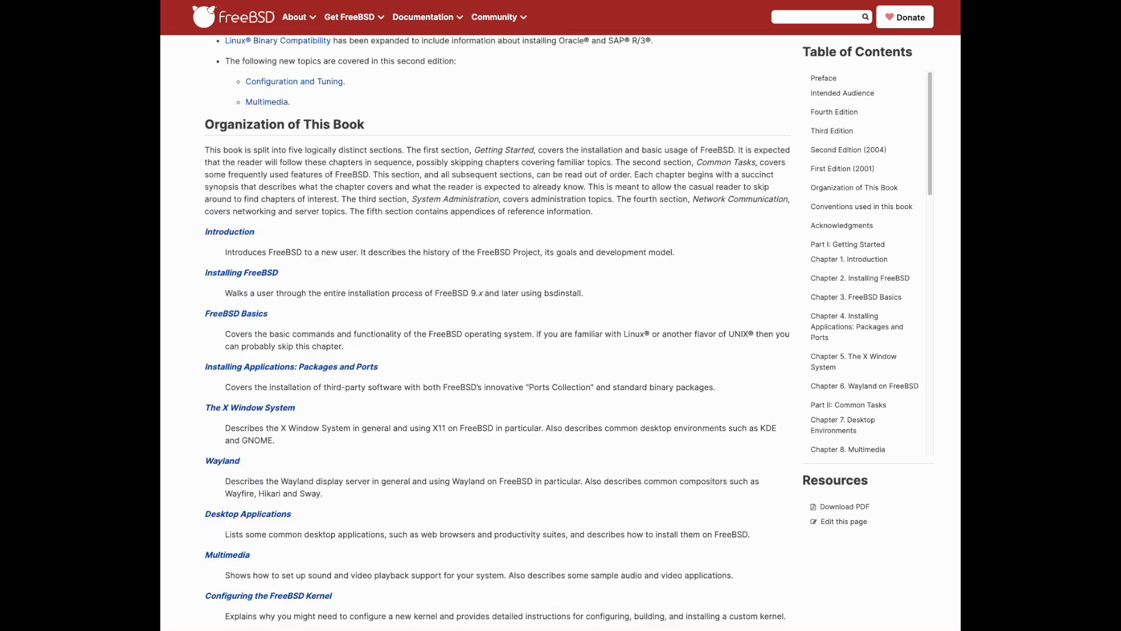
pyautogui.scroll(-3)
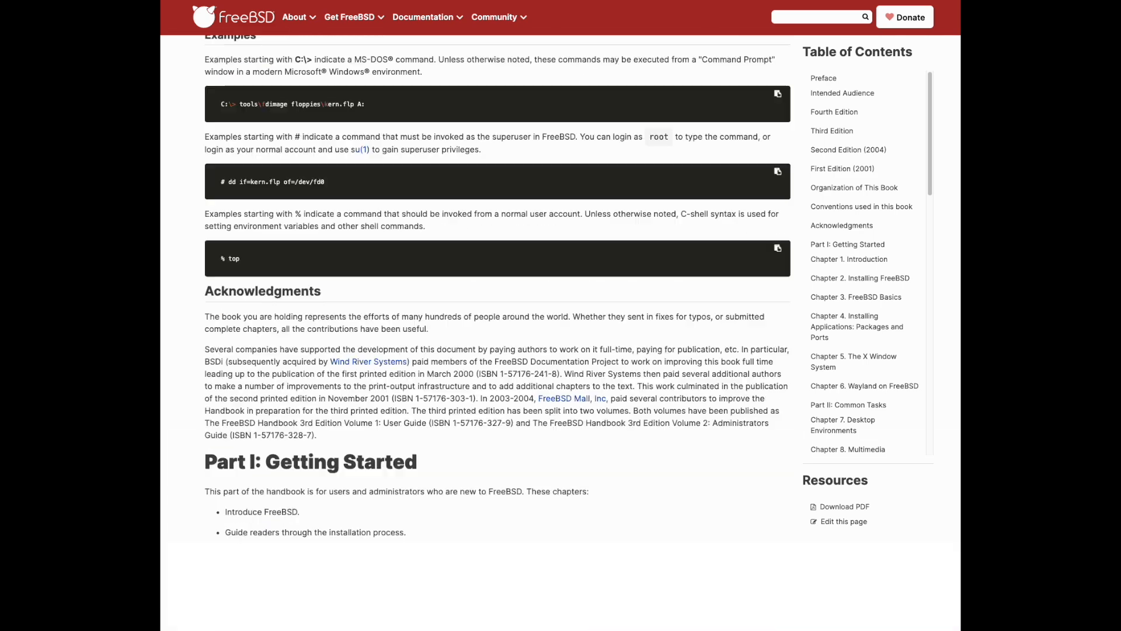
pyautogui.scroll(-3)
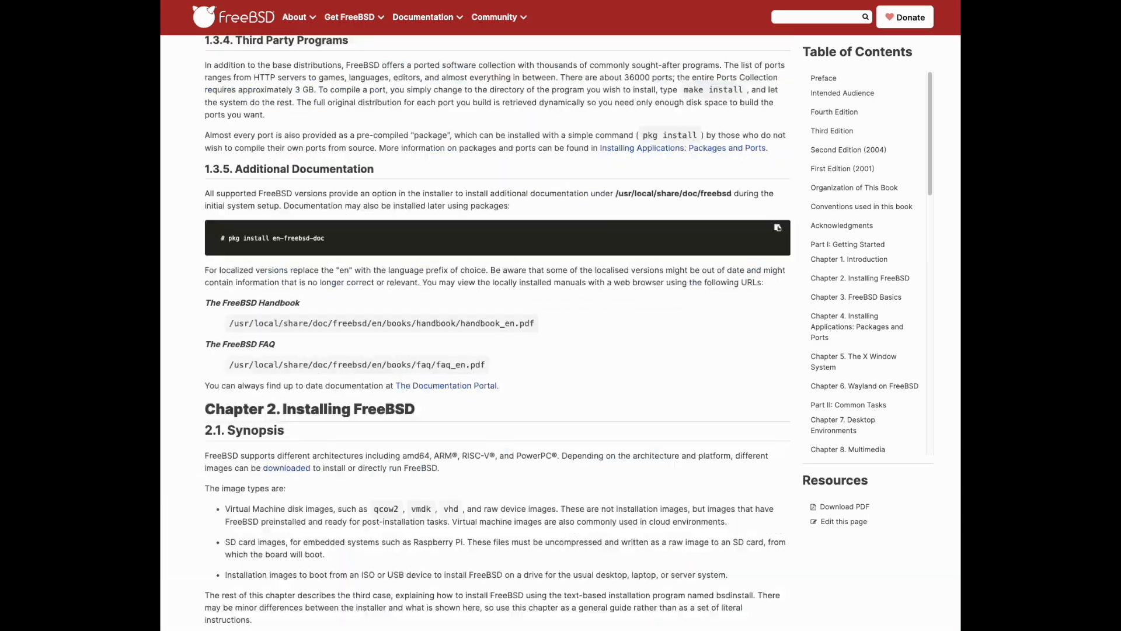
pyautogui.scroll(-3)
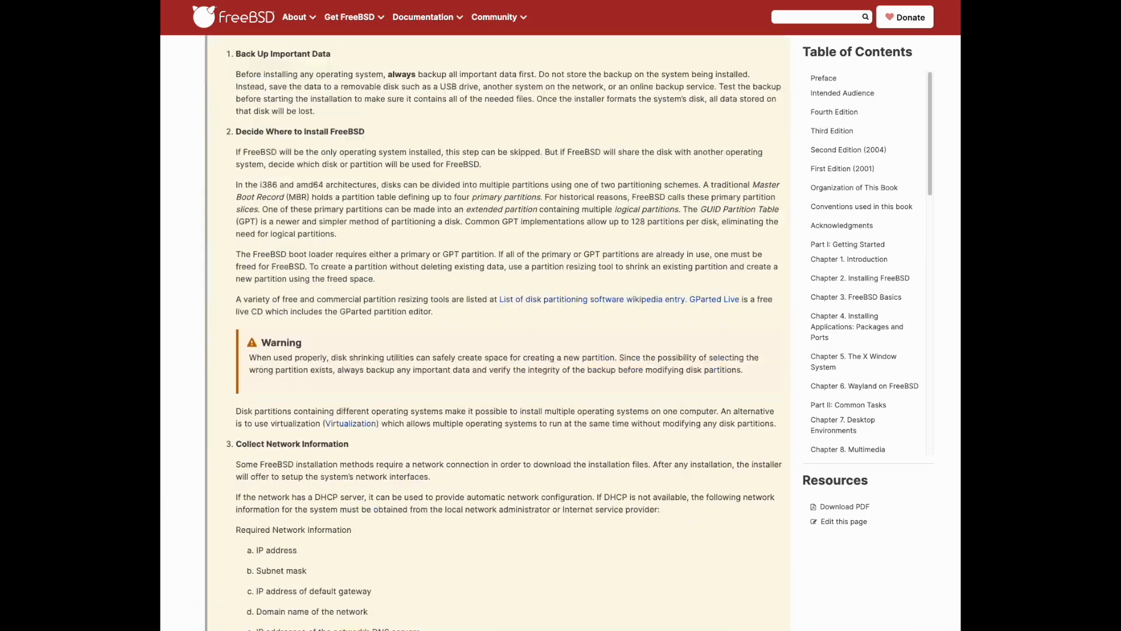
pyautogui.scroll(-3)
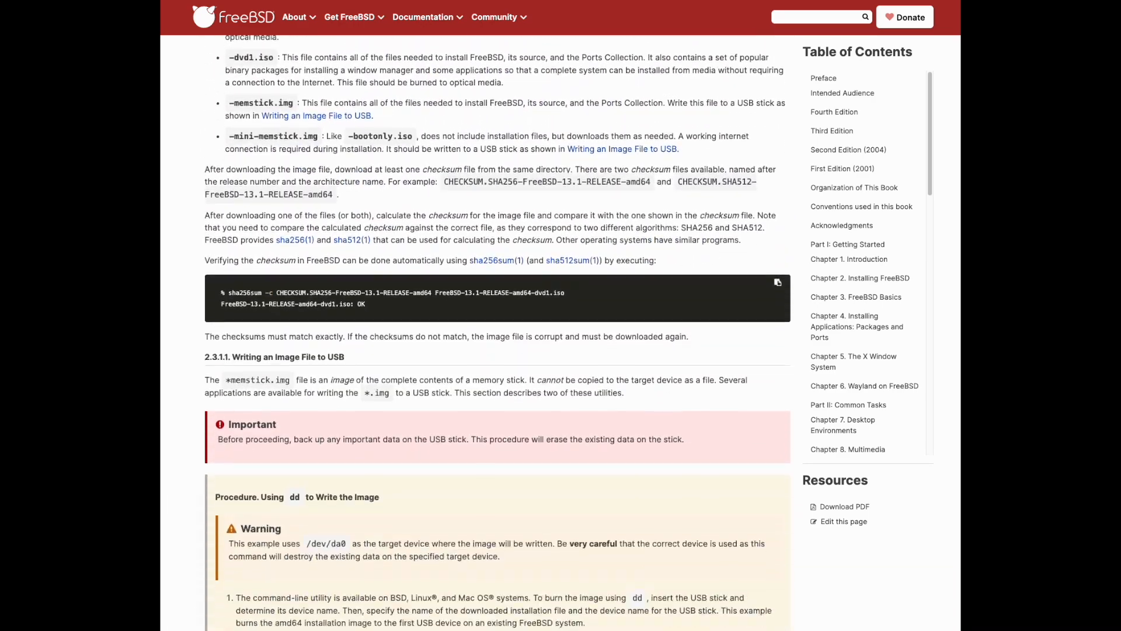
pyautogui.scroll(-3)
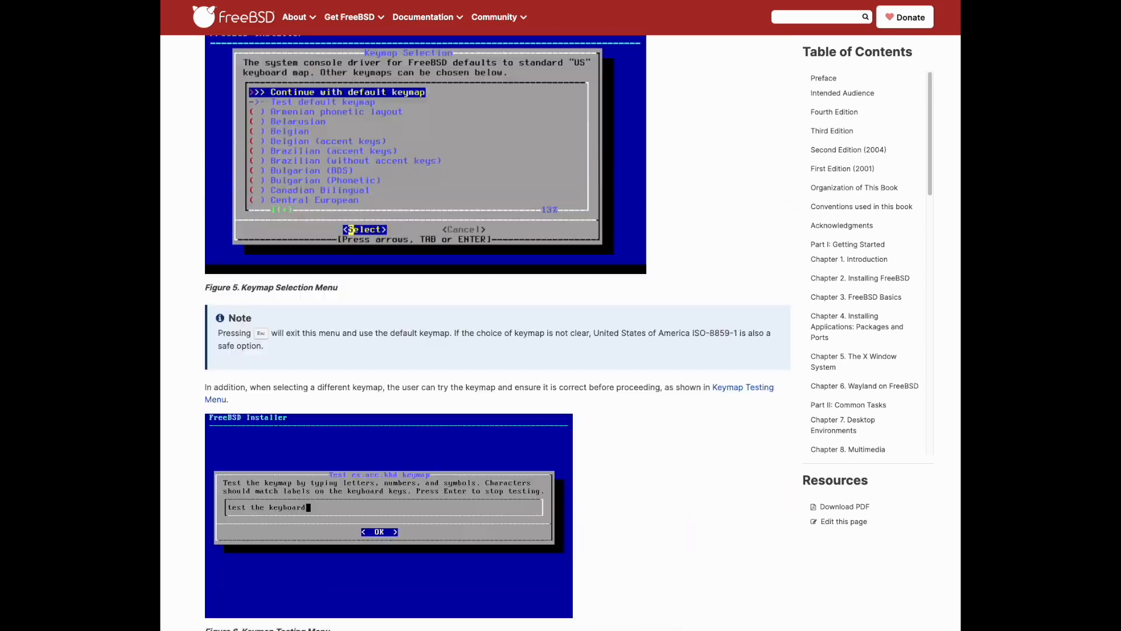
pyautogui.scroll(-3)
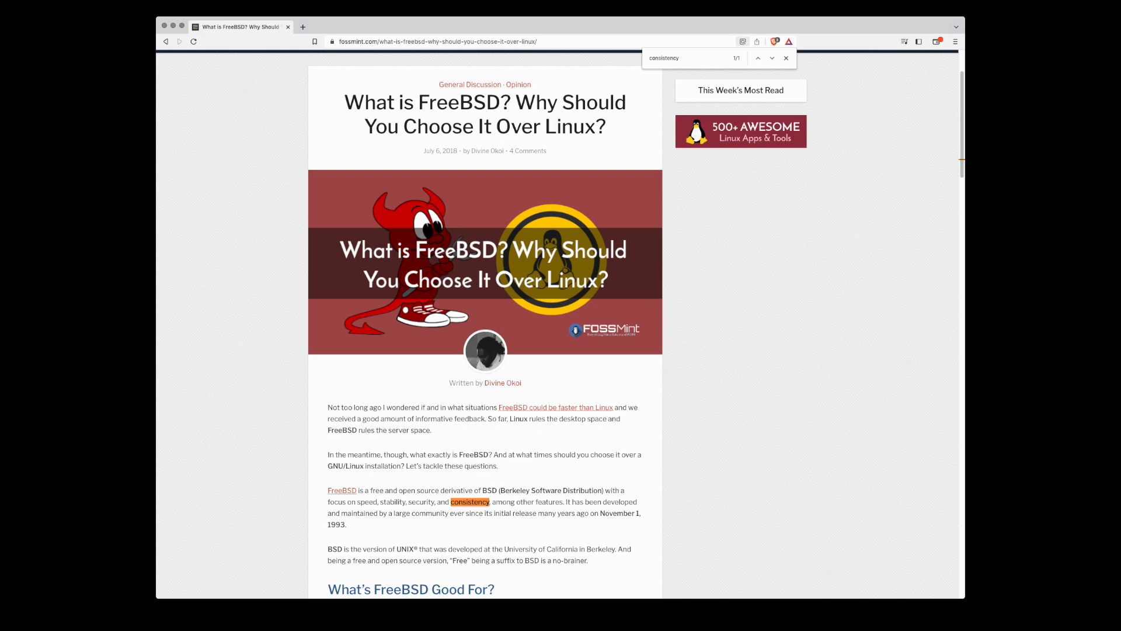
pyautogui.click(461, 27)
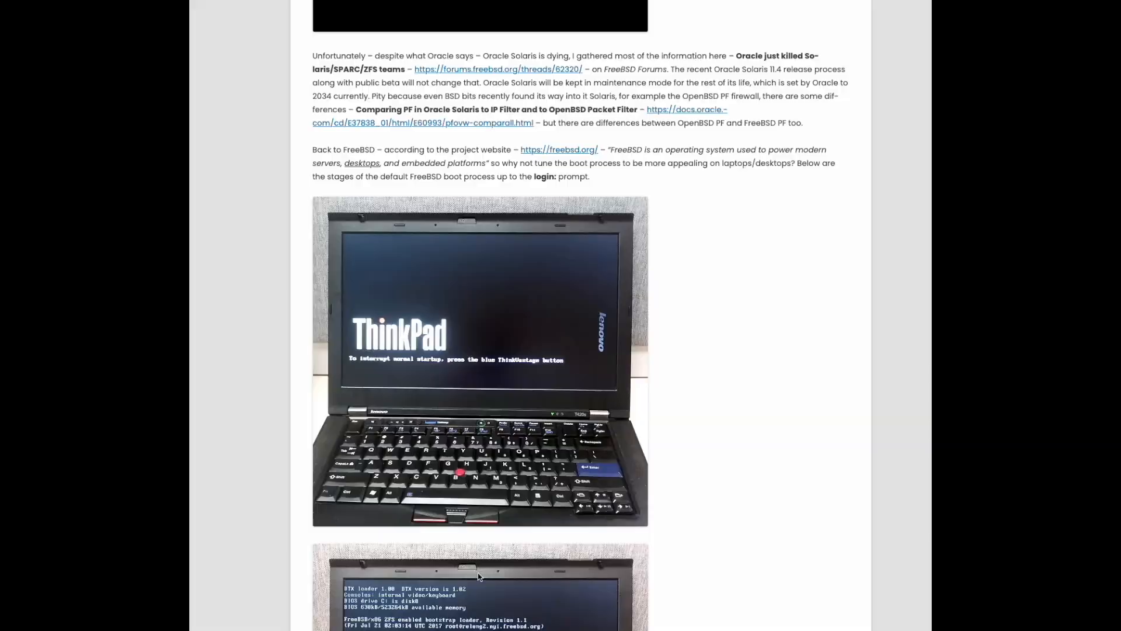
pyautogui.scroll(-3)
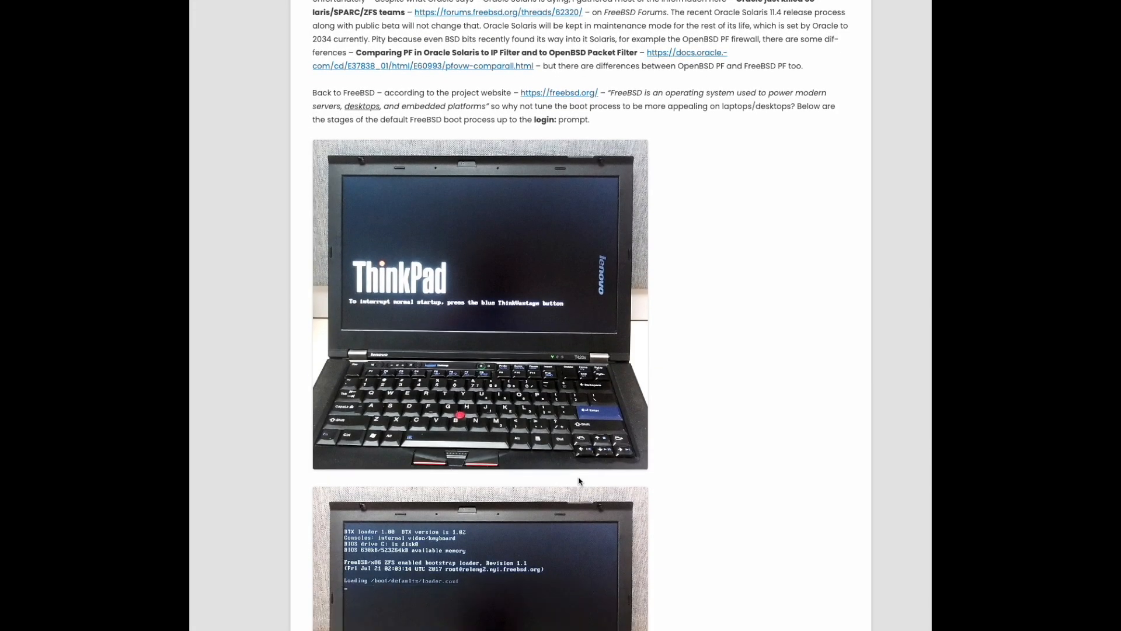
pyautogui.scroll(-3)
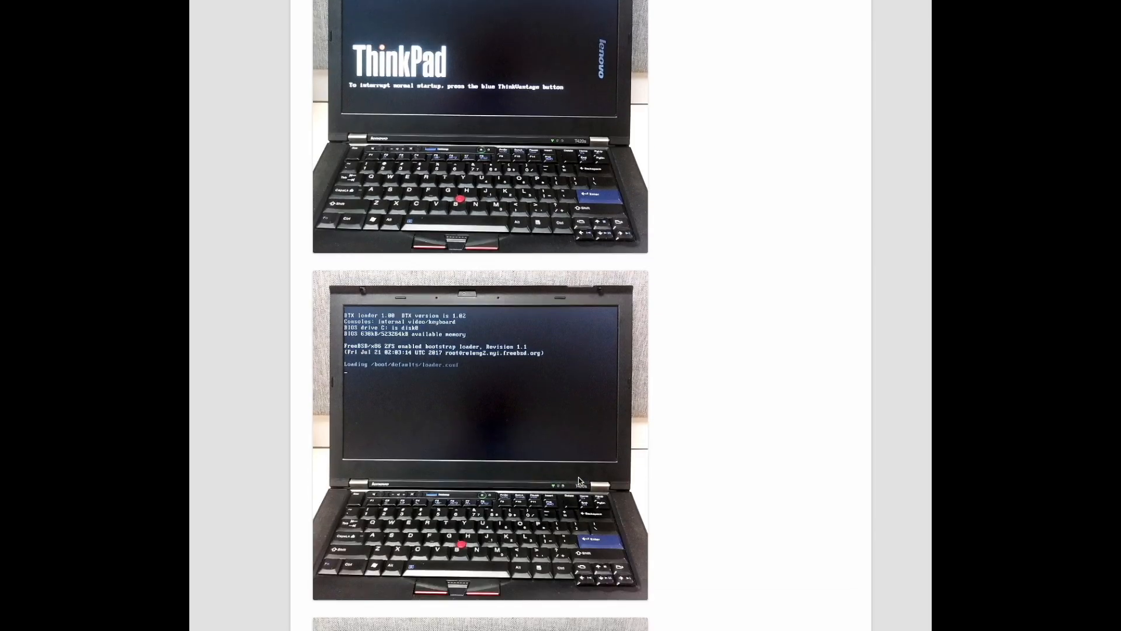
pyautogui.scroll(-3)
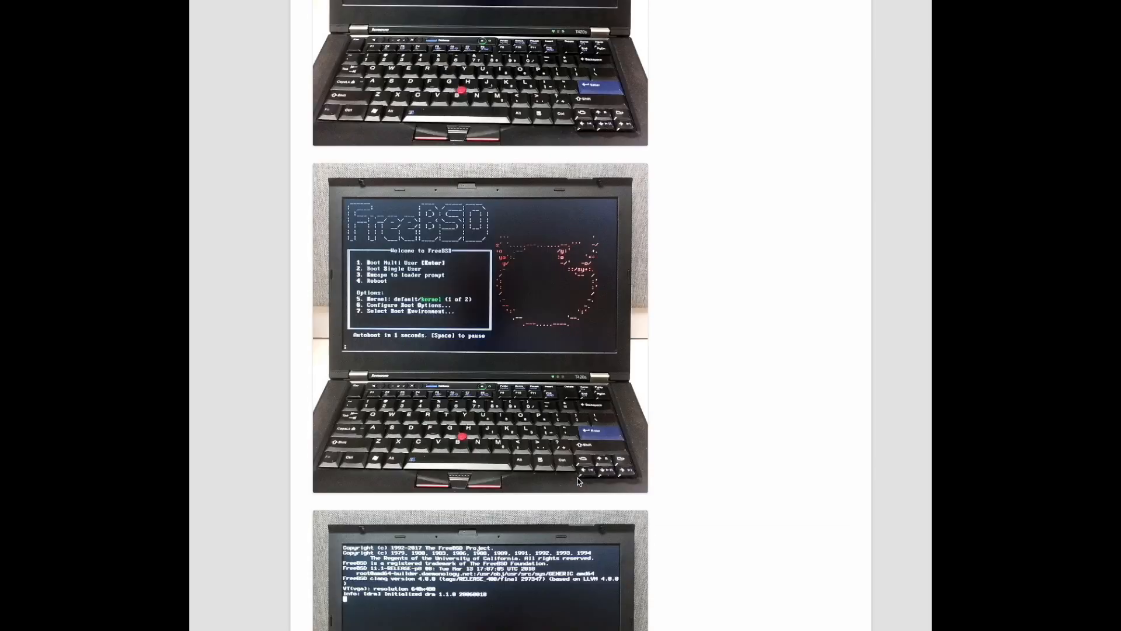
pyautogui.scroll(-3)
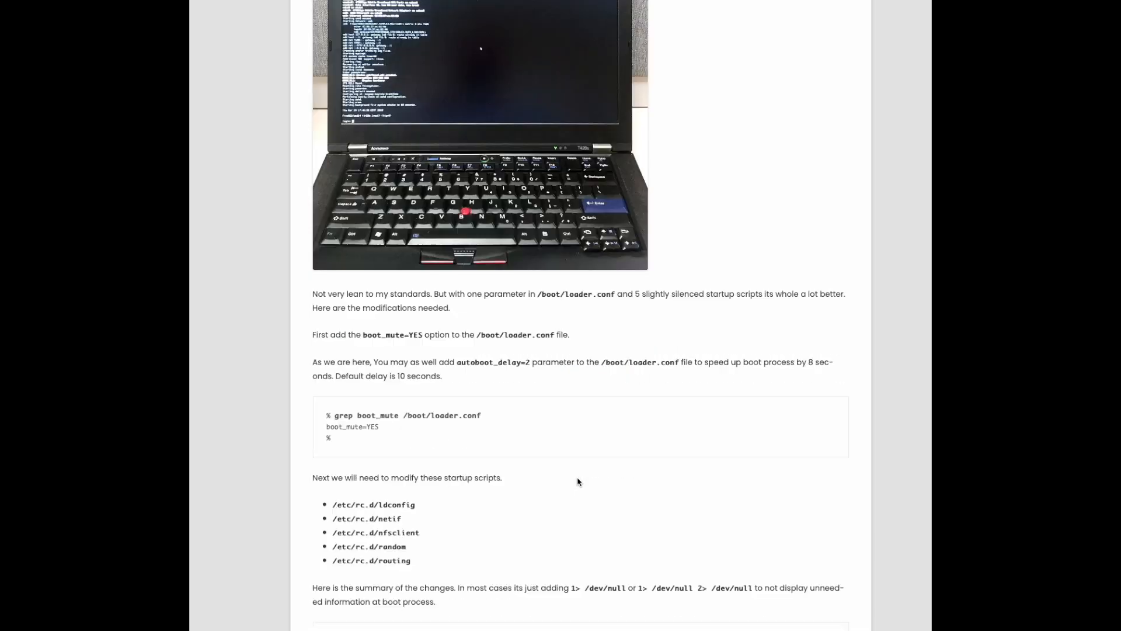
pyautogui.scroll(-3)
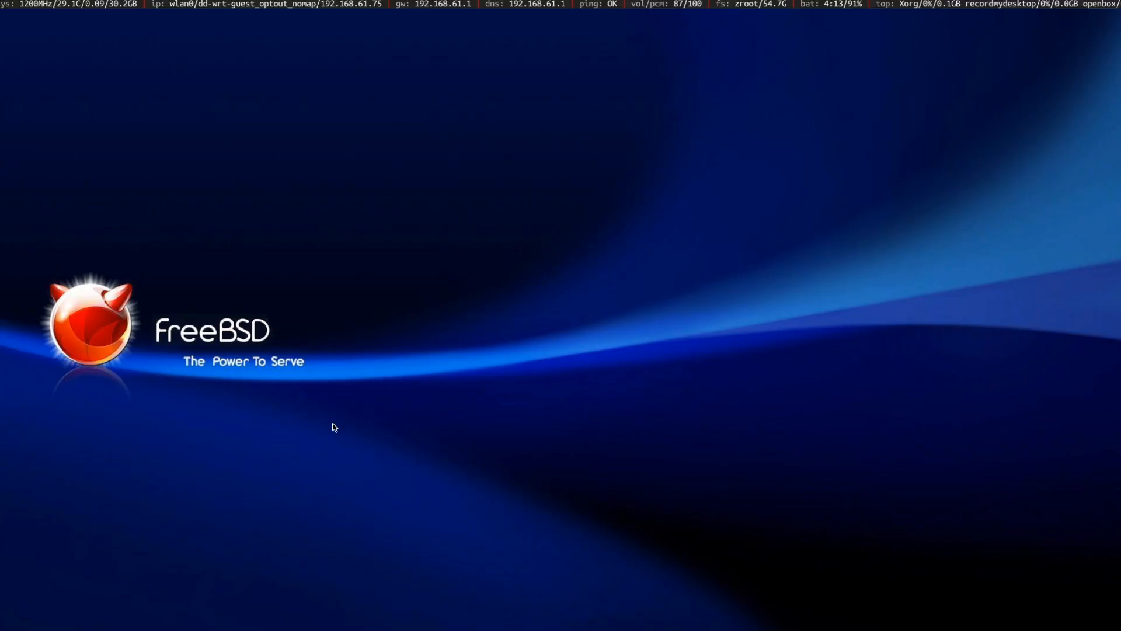
# Bring up the Openbox root menu on the desktop listing xterm, firefox and libreoffice
pyautogui.rightClick(332, 428)
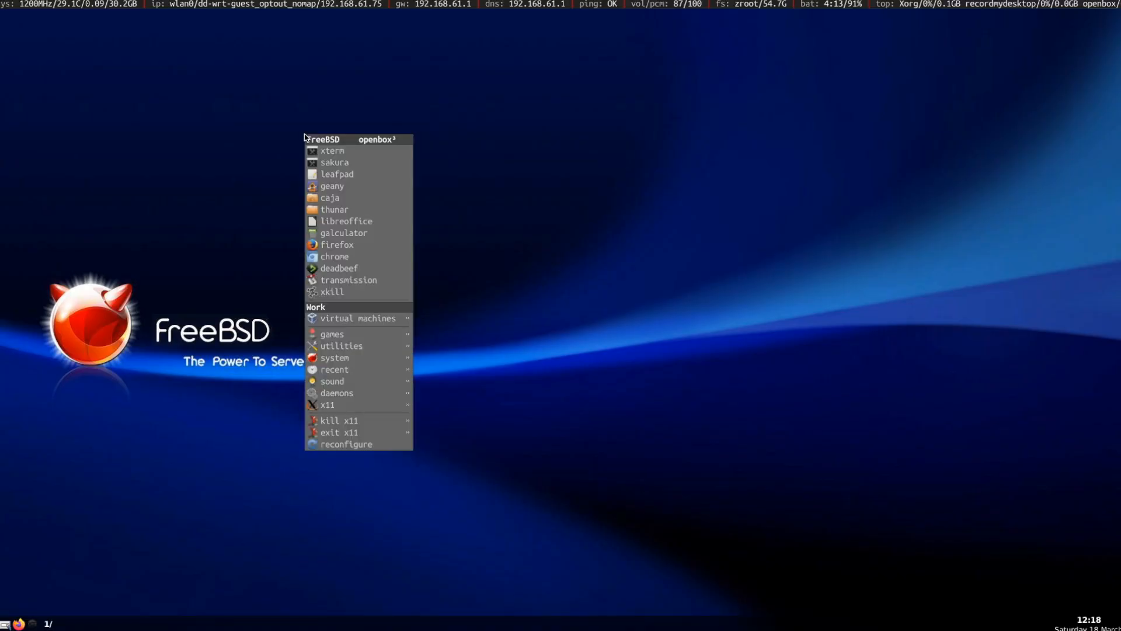
pyautogui.moveTo(358, 318)
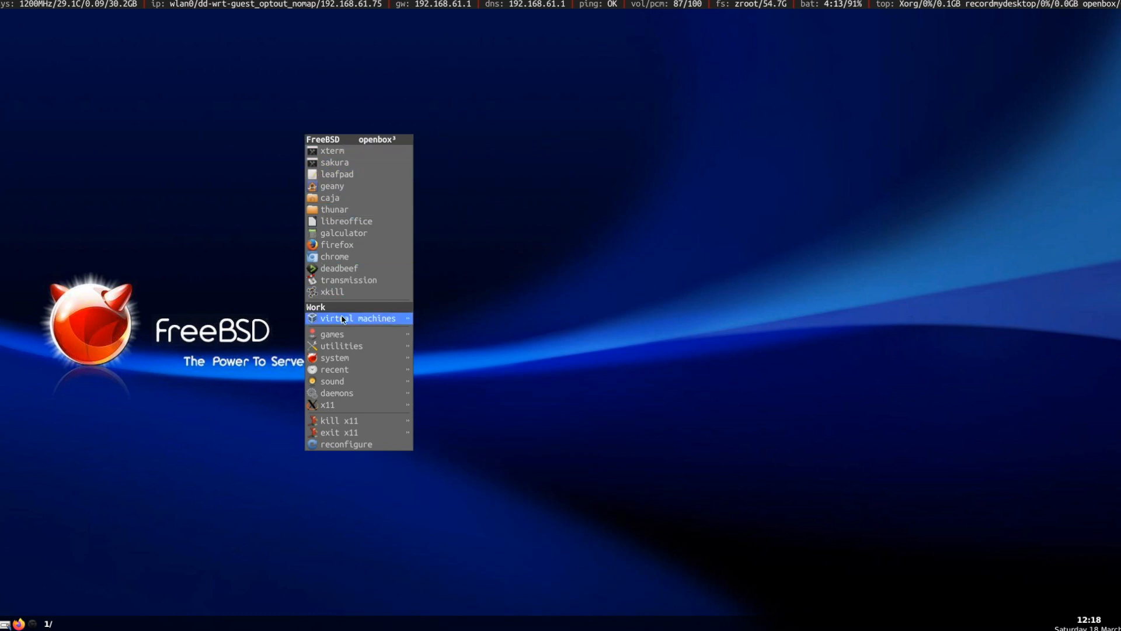
pyautogui.moveTo(341, 346)
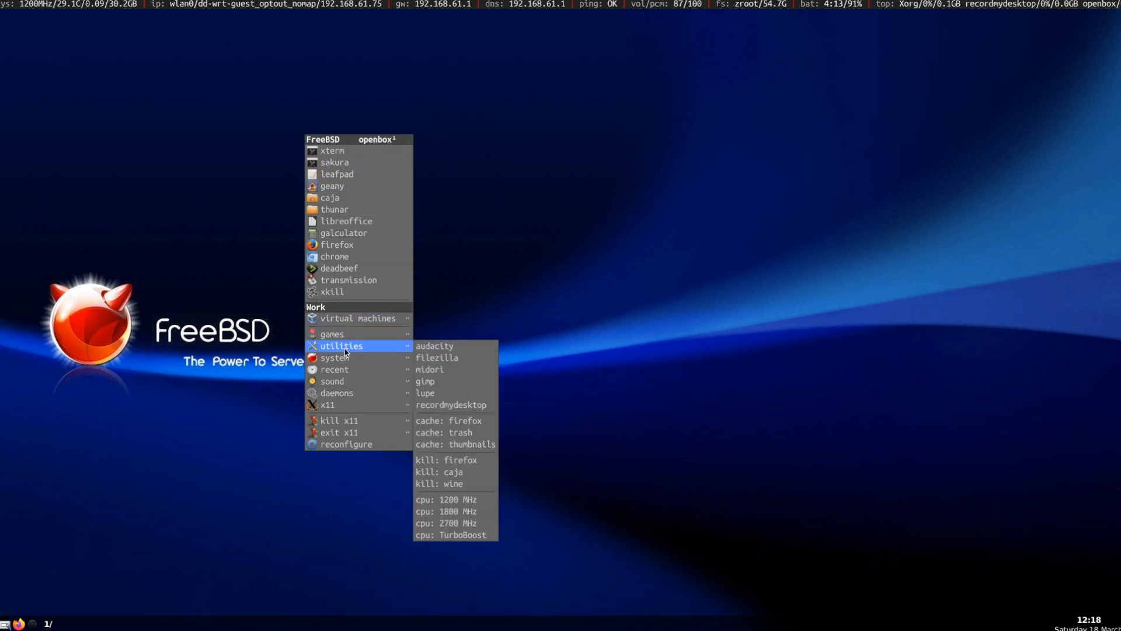
pyautogui.moveTo(336, 358)
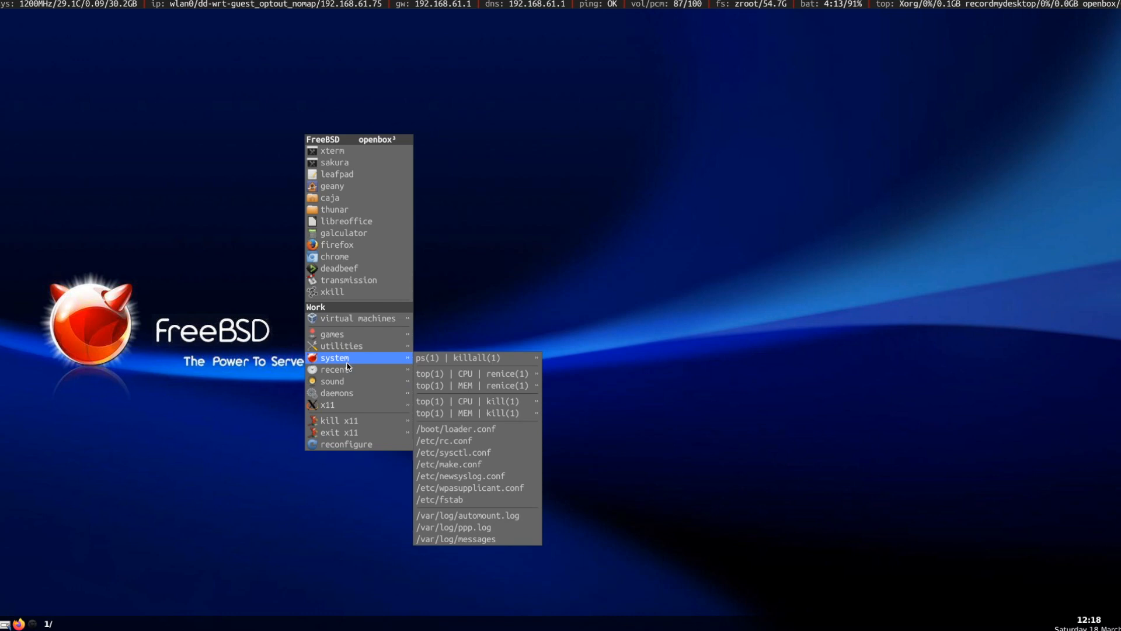
pyautogui.moveTo(343, 346)
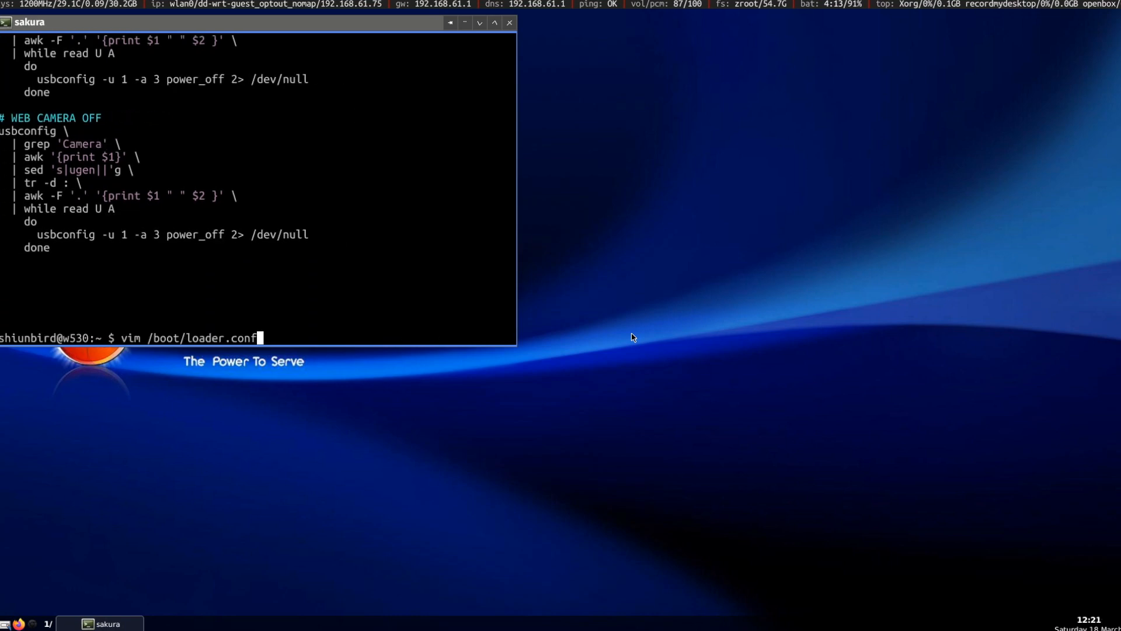
# View /boot/loader.conf, /etc/rc.conf and /etc/sysctl.conf read-only in vim, scrolling through each
pyautogui.press('Return')
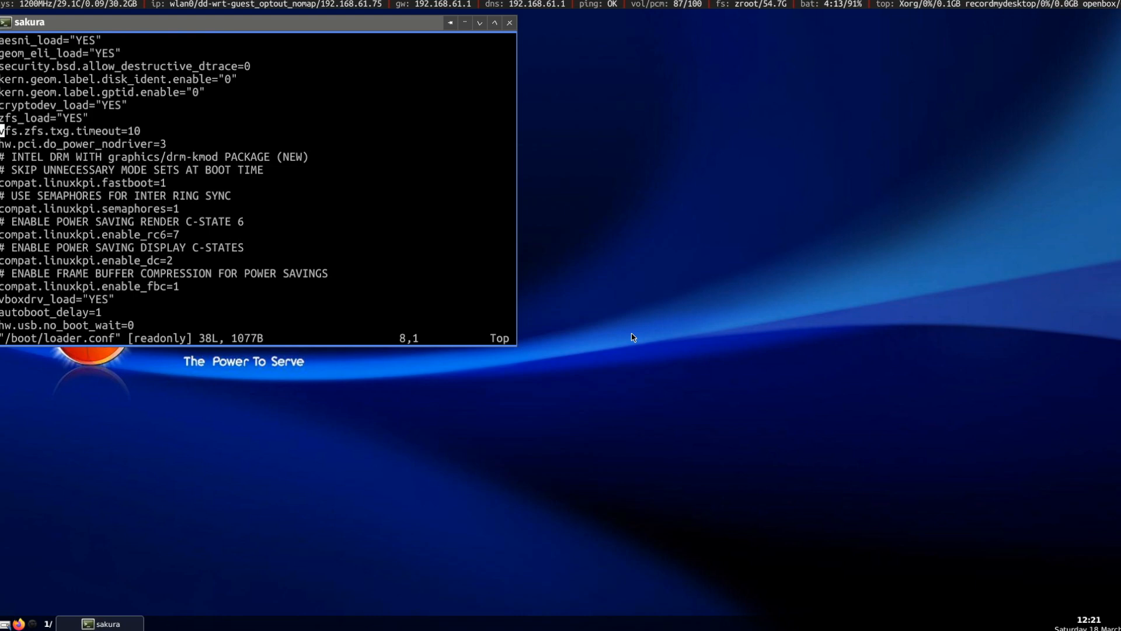
pyautogui.scroll(-3)
pyautogui.write('vim /etc/rc.')
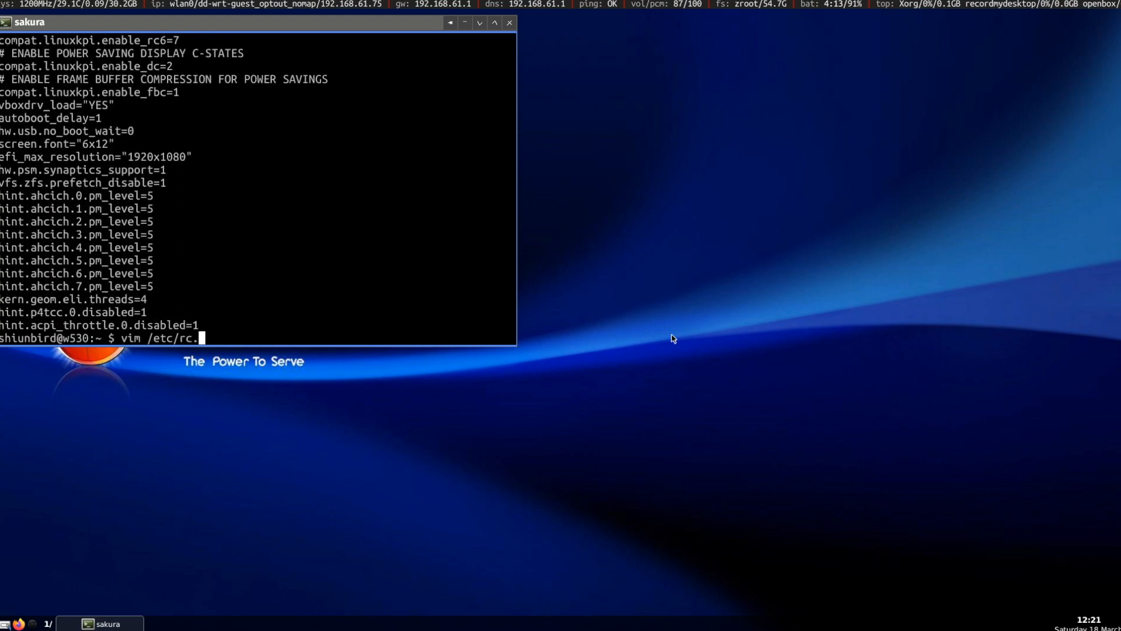
pyautogui.press('Return')
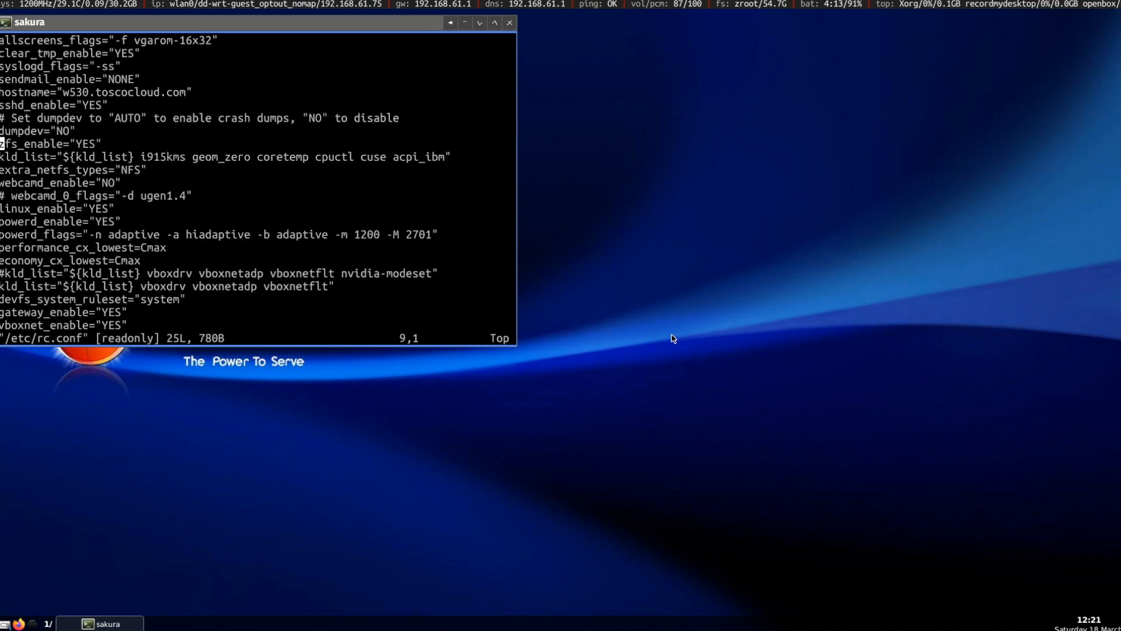
pyautogui.scroll(-3)
pyautogui.write('vim /etc/sysctl.conf')
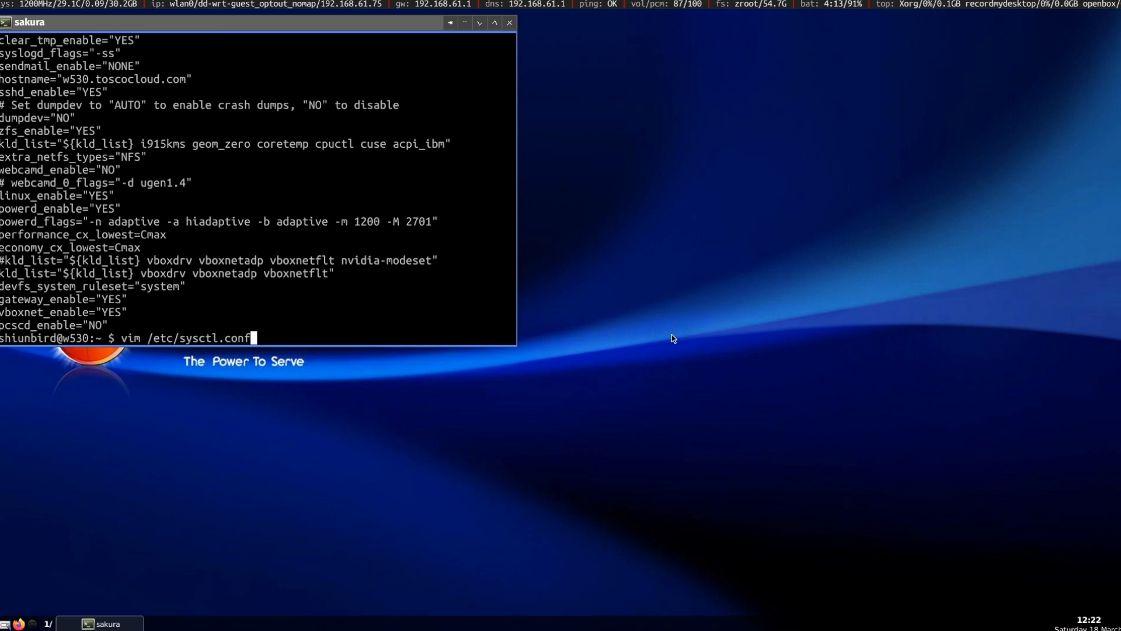
pyautogui.press('Return')
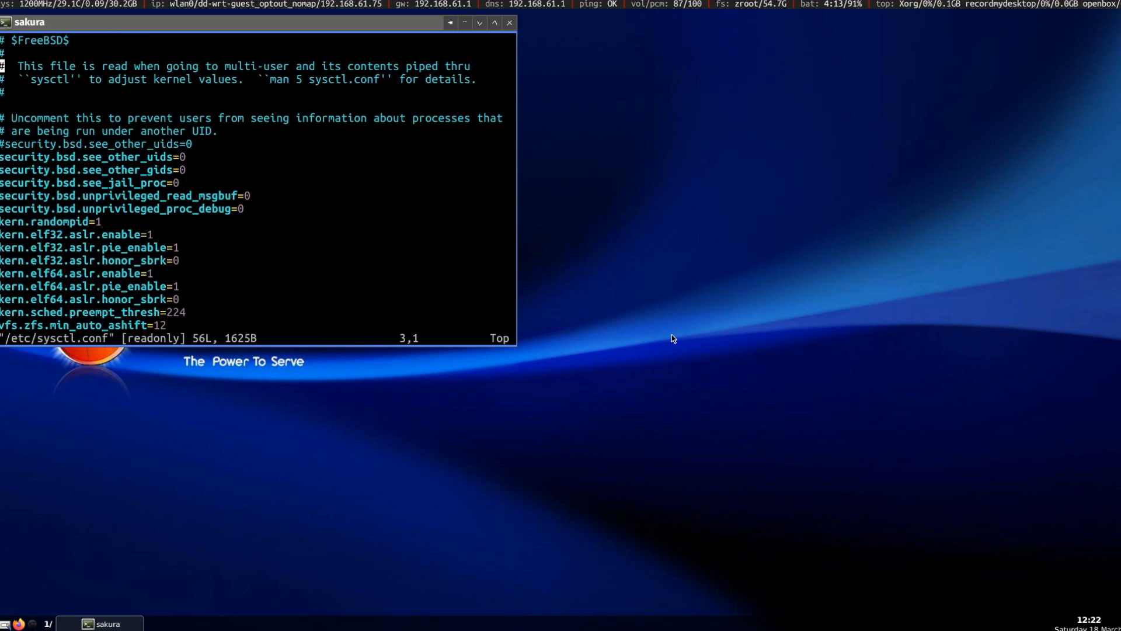
pyautogui.scroll(-3)
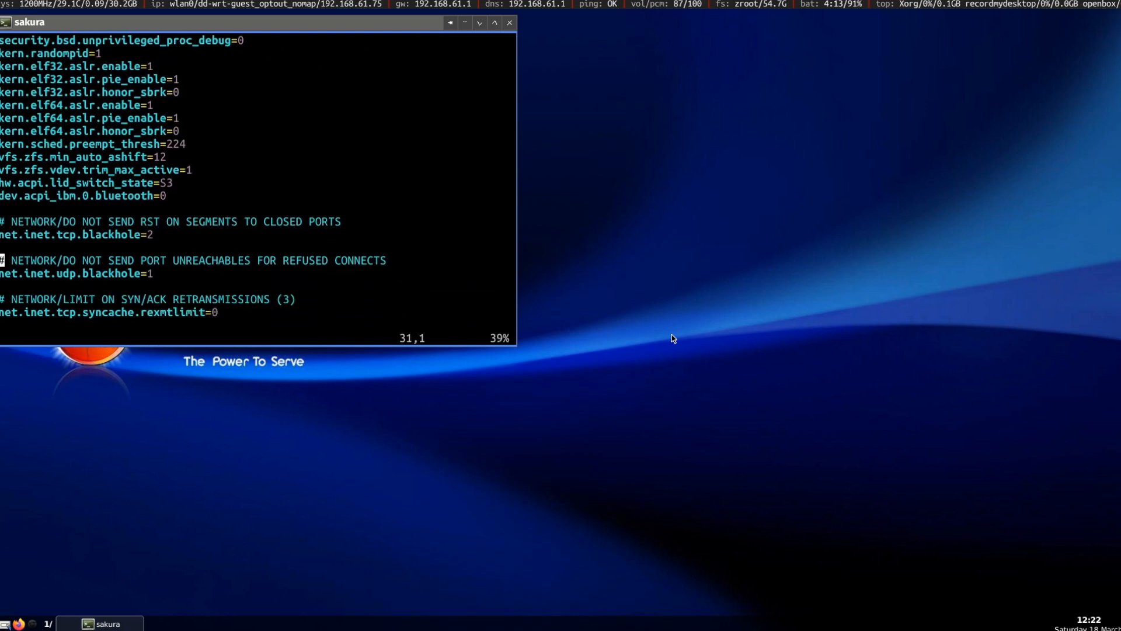
pyautogui.scroll(-3)
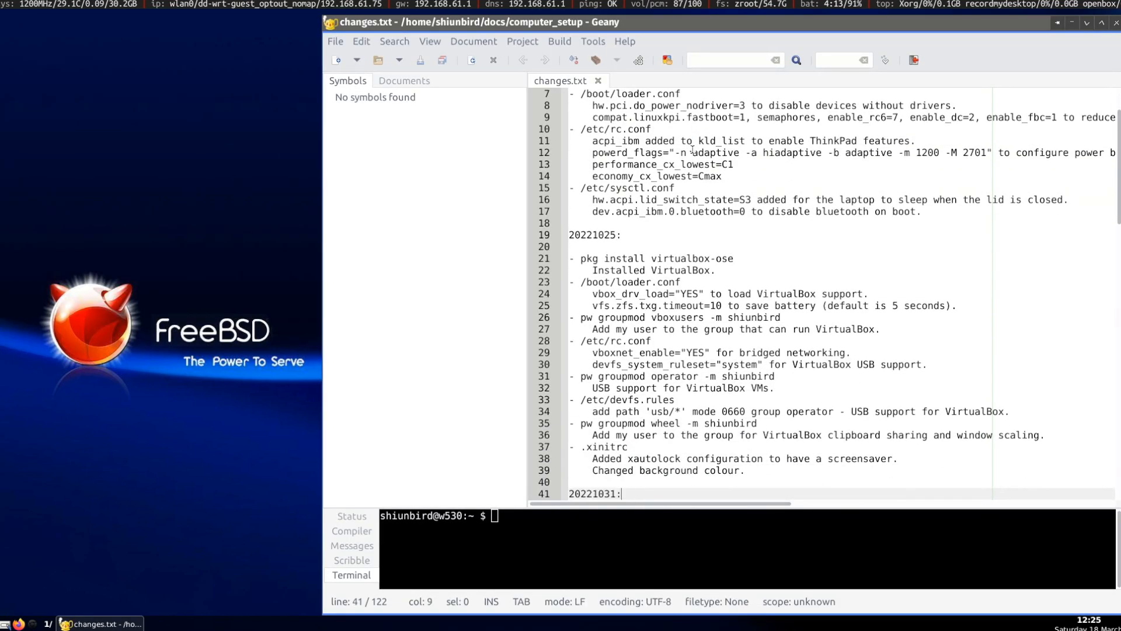
# Scroll changes.txt to its end, reaching the 20230104 virtualbox menu entry
pyautogui.scroll(-3)
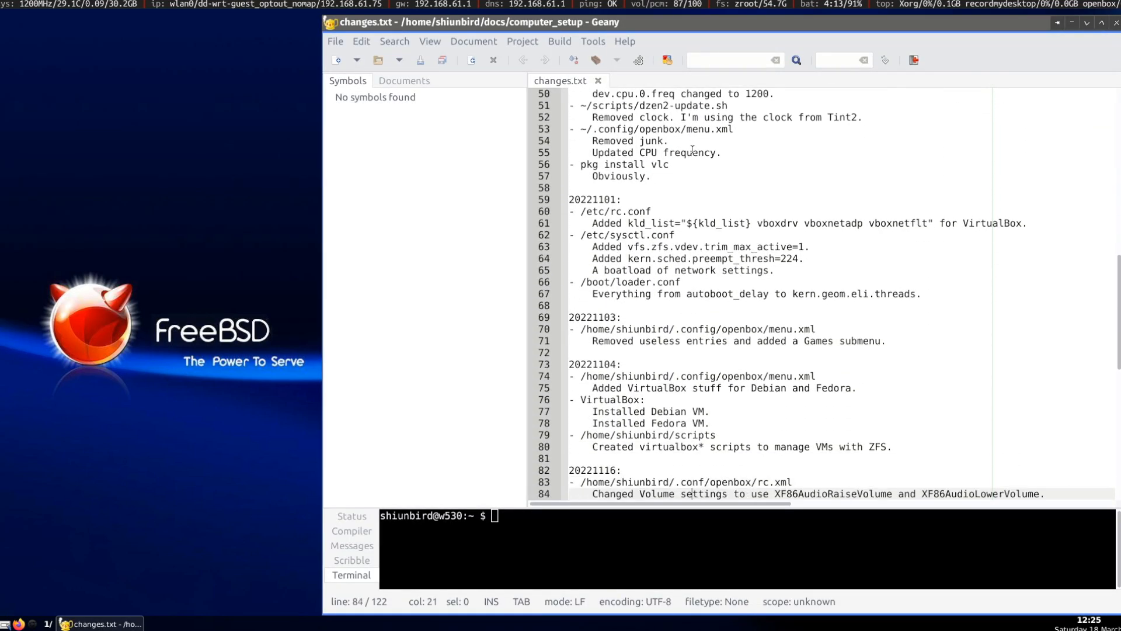
pyautogui.scroll(-3)
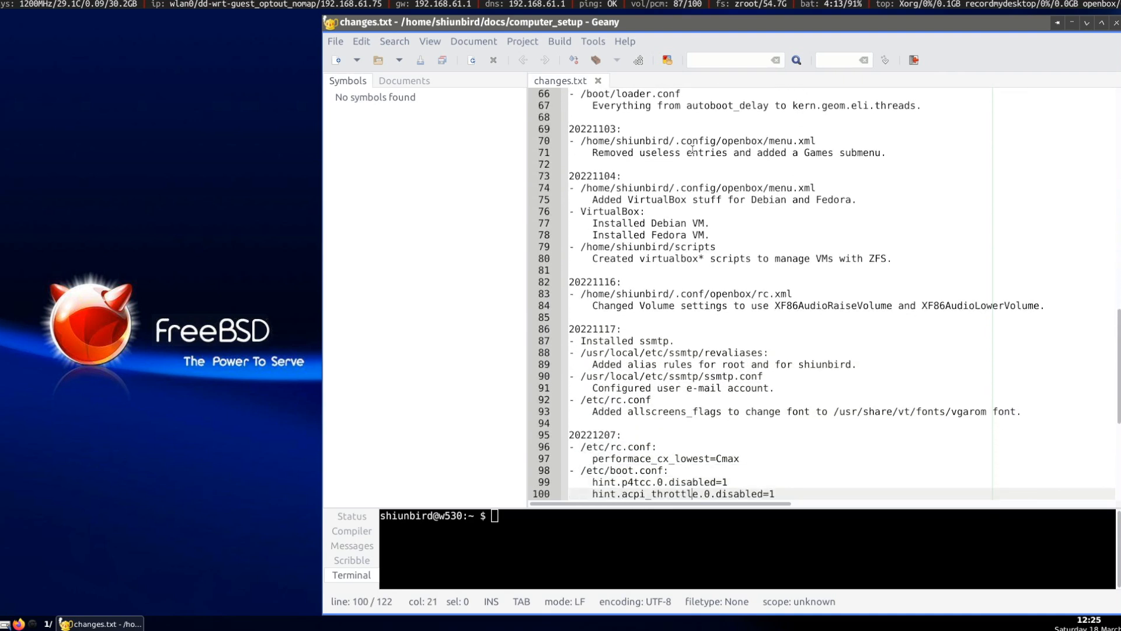
pyautogui.scroll(-3)
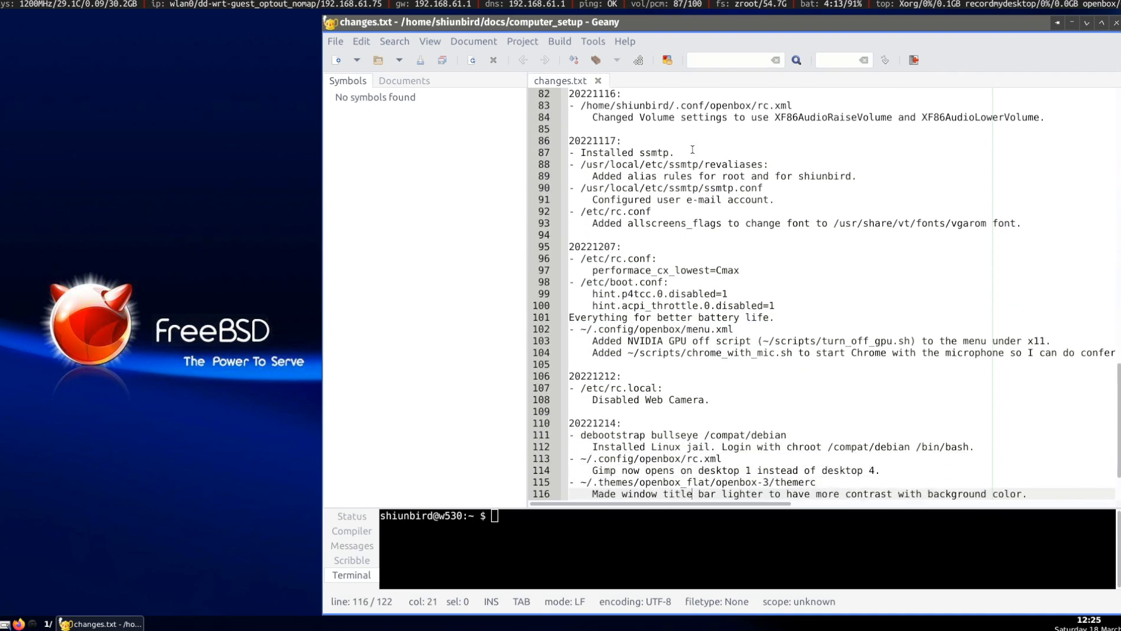
pyautogui.scroll(-3)
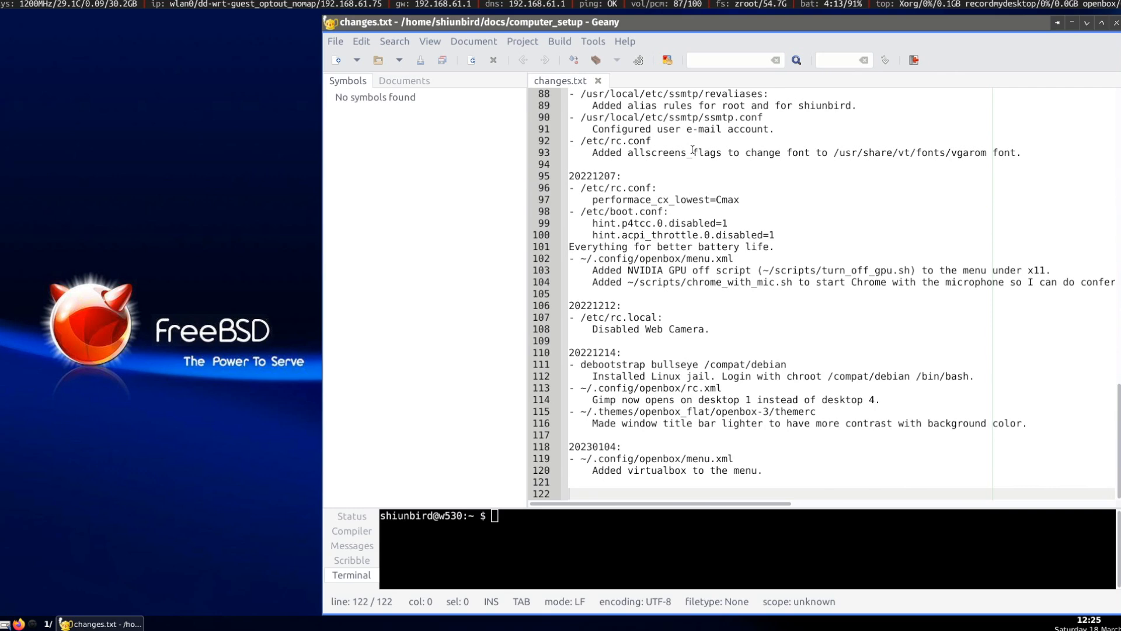